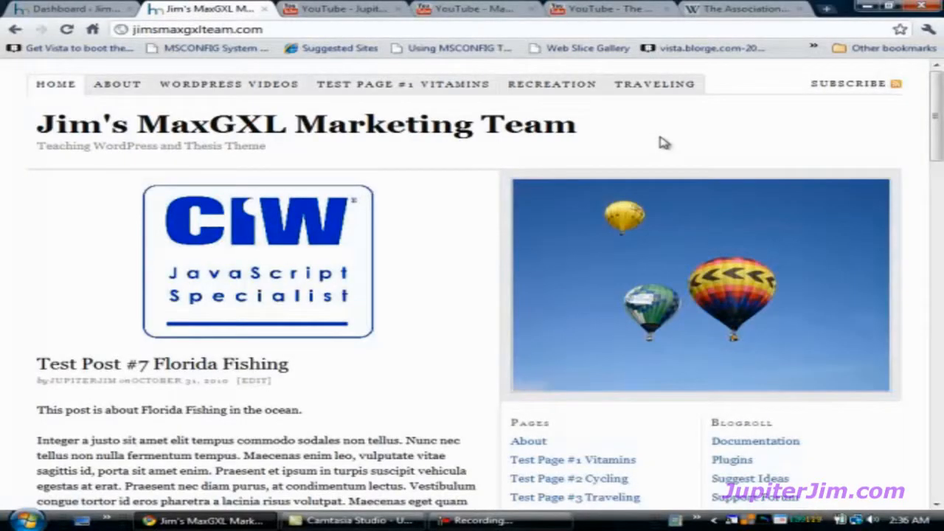
pyautogui.moveTo(652, 142)
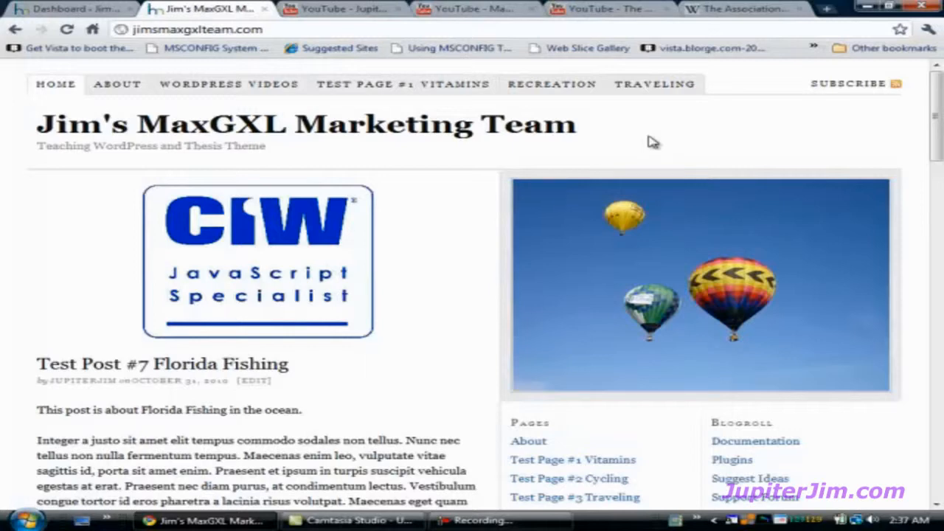
# Step: Reload the blog homepage repeatedly until the rotating multimedia box image shows the coffee cup
pyautogui.scroll(-3)
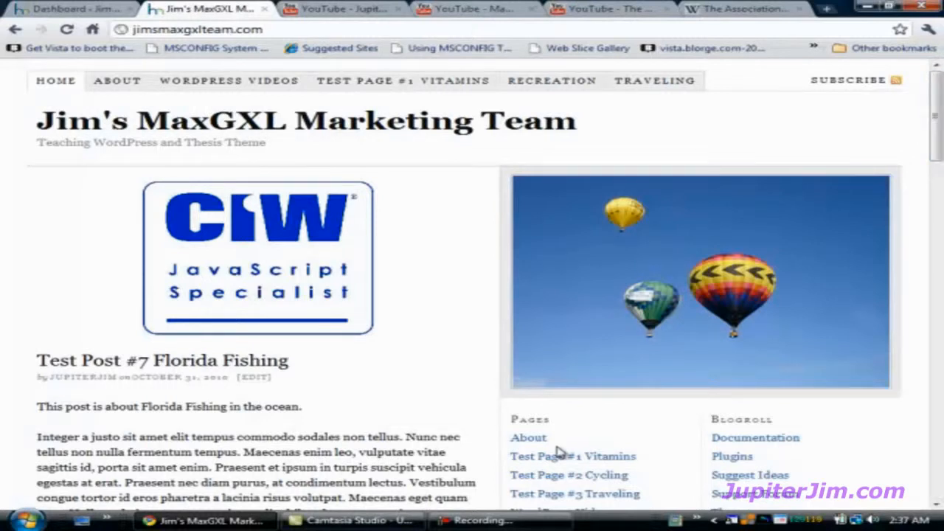
pyautogui.moveTo(811, 441)
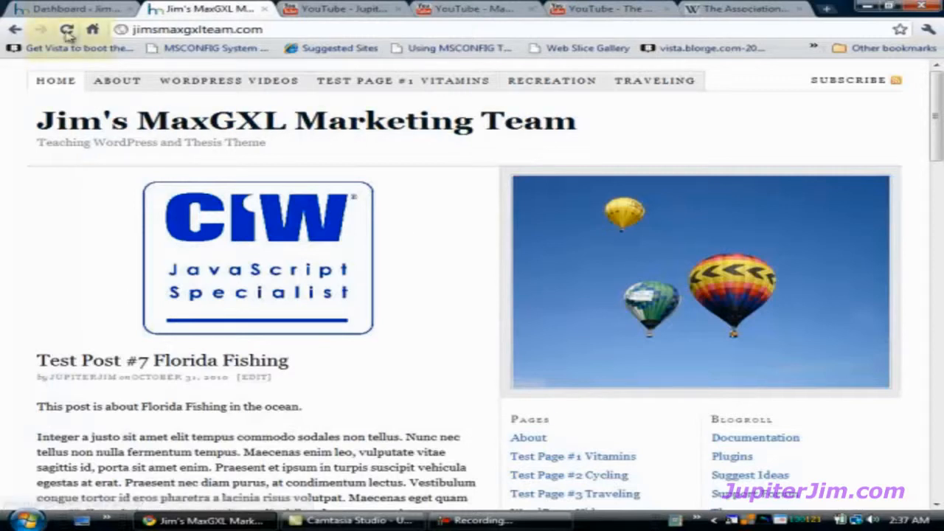
pyautogui.moveTo(66, 30)
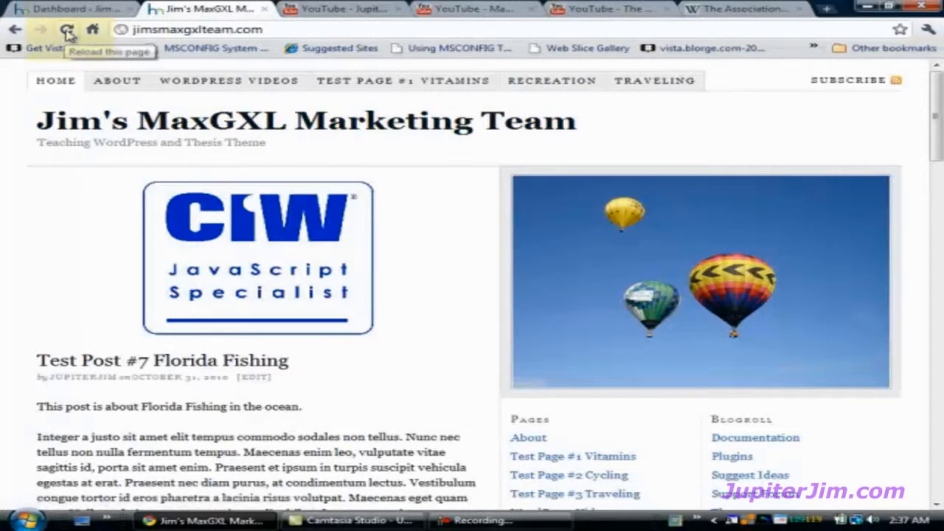
pyautogui.click(68, 29)
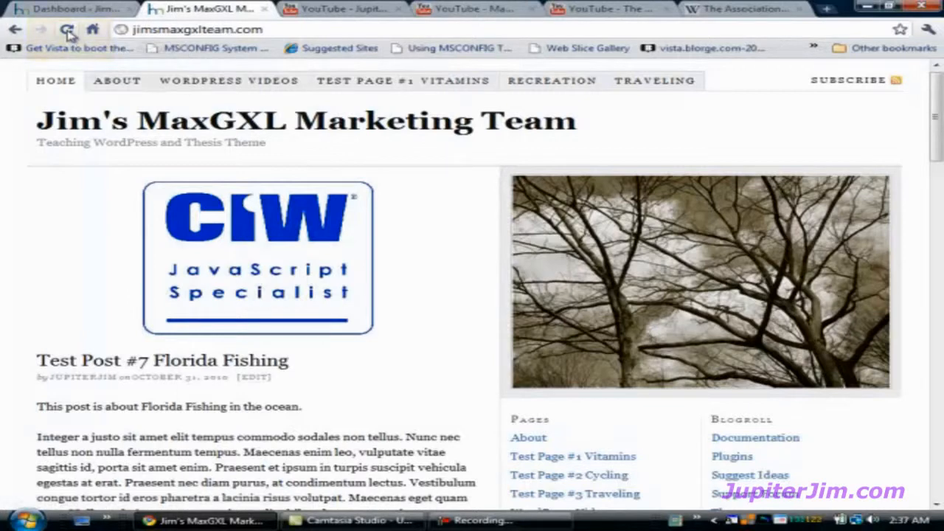
pyautogui.click(68, 29)
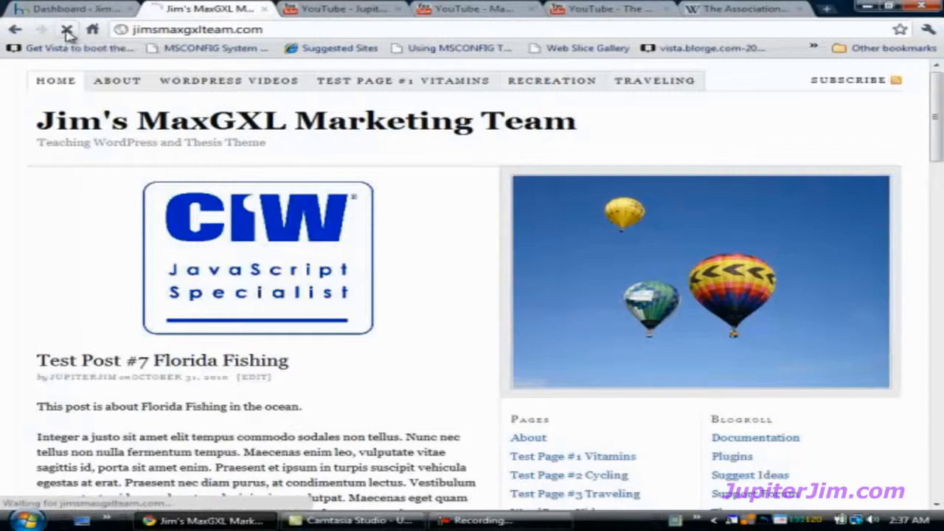
pyautogui.click(67, 30)
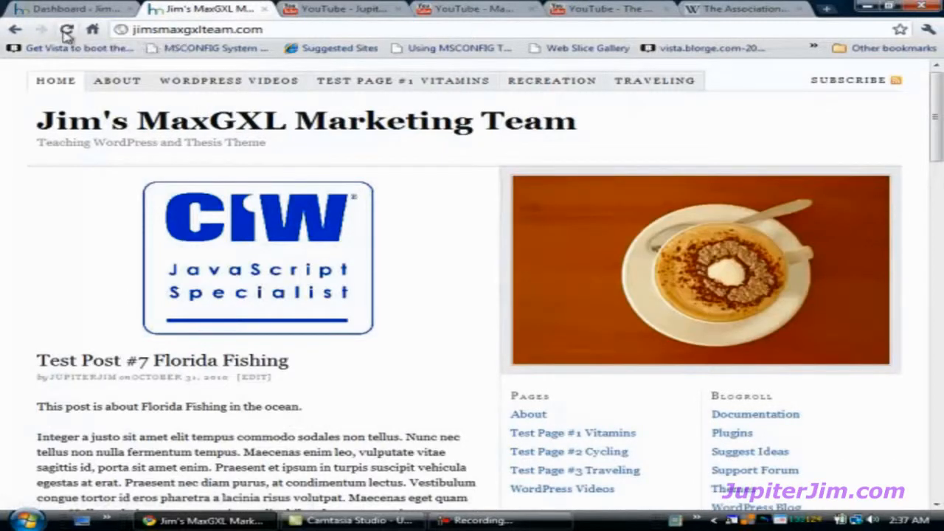
pyautogui.click(68, 30)
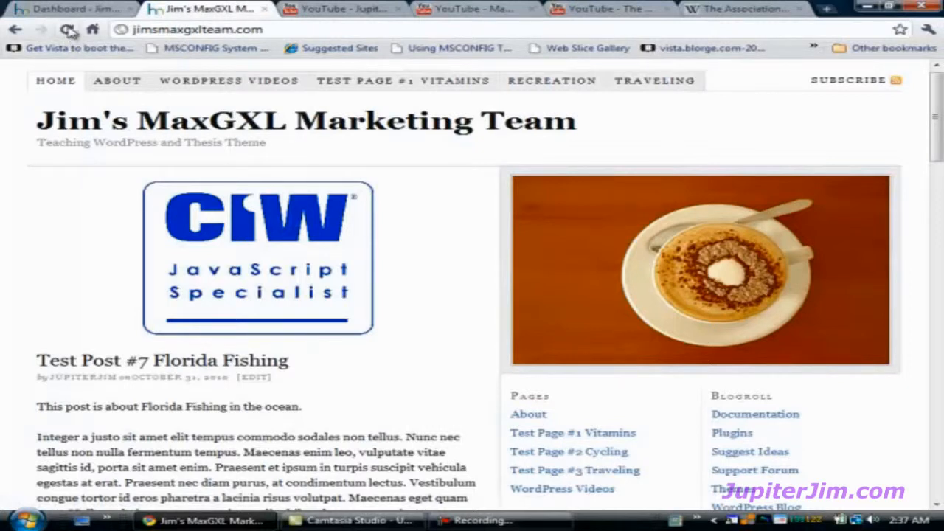
pyautogui.moveTo(68, 29)
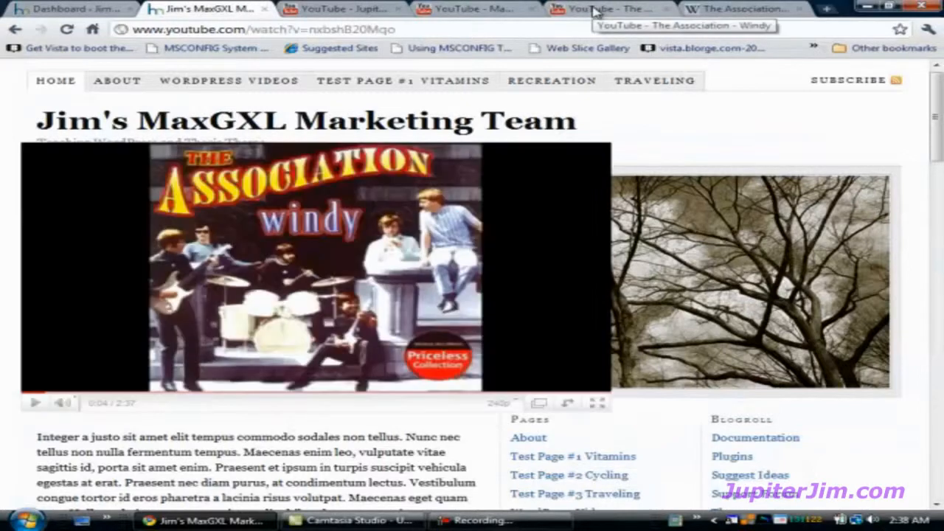
# Step: Show the embed options for 'The Association - Windy' and choose the purple player colour scheme
pyautogui.click(605, 9)
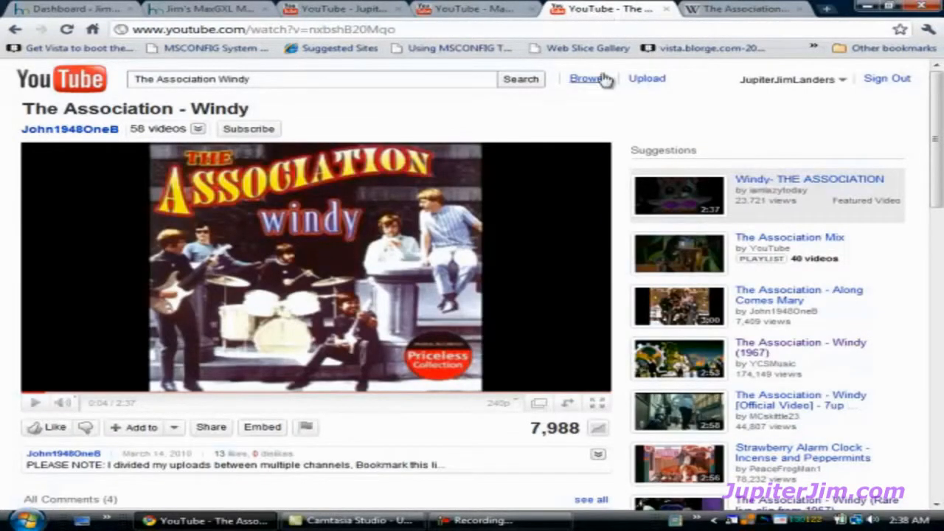
pyautogui.moveTo(598, 127)
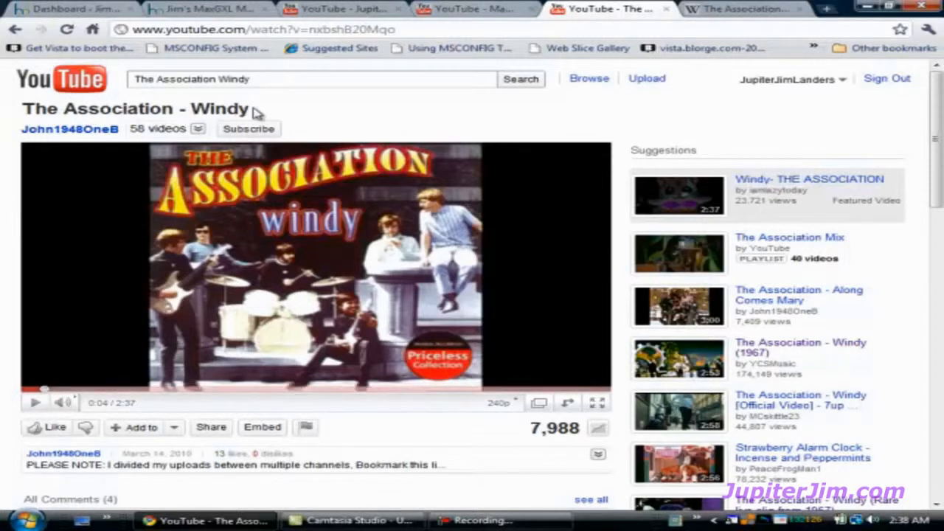
pyautogui.scroll(-3)
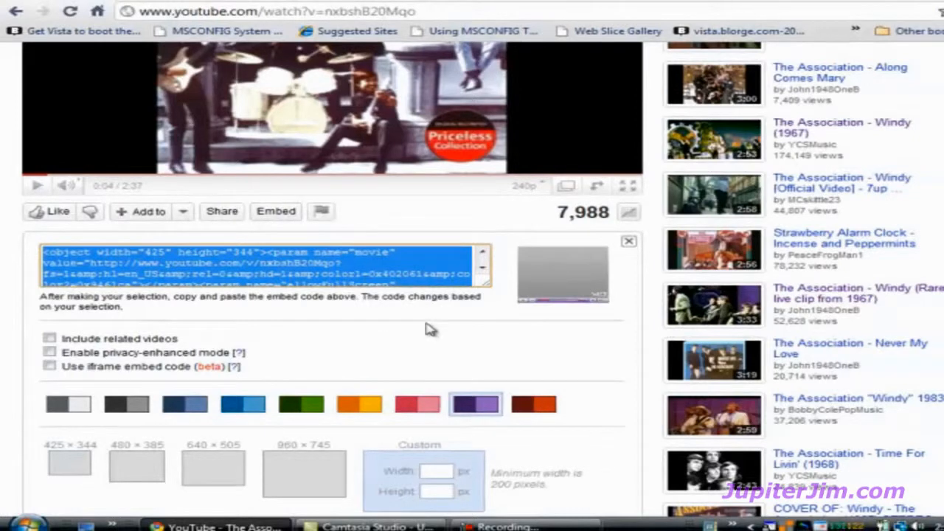
pyautogui.moveTo(443, 219)
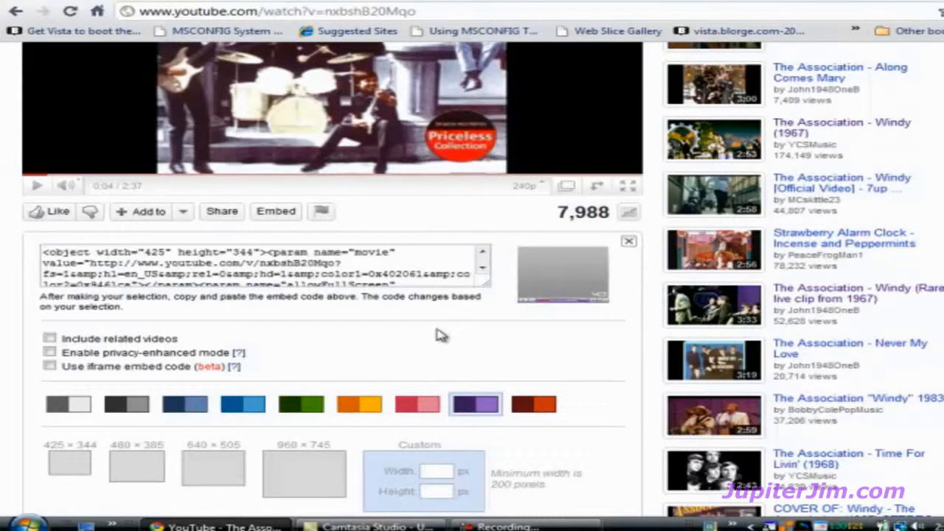
pyautogui.moveTo(566, 312)
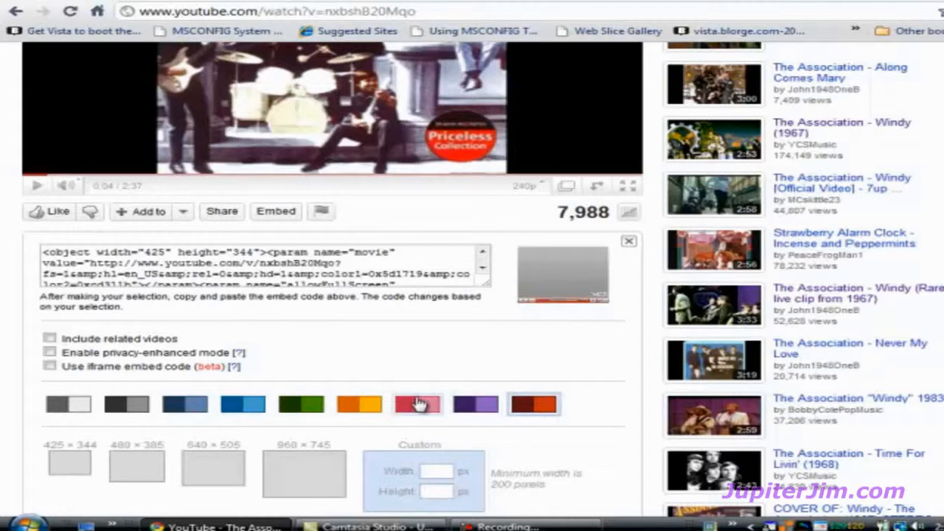
pyautogui.click(301, 404)
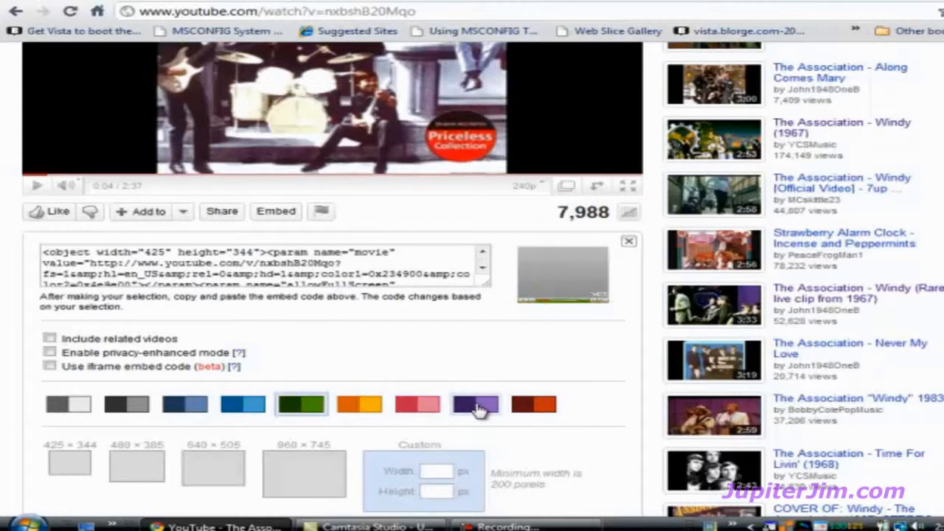
pyautogui.click(475, 404)
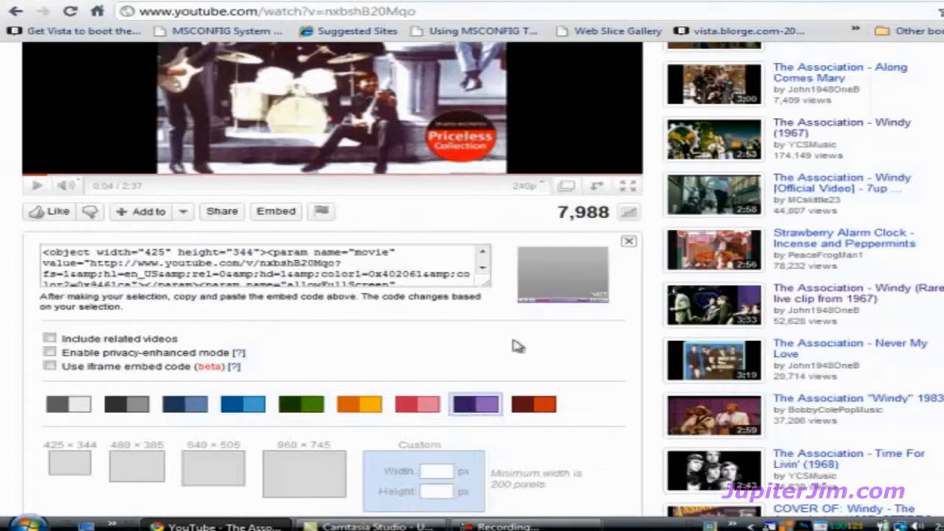
pyautogui.moveTo(522, 344)
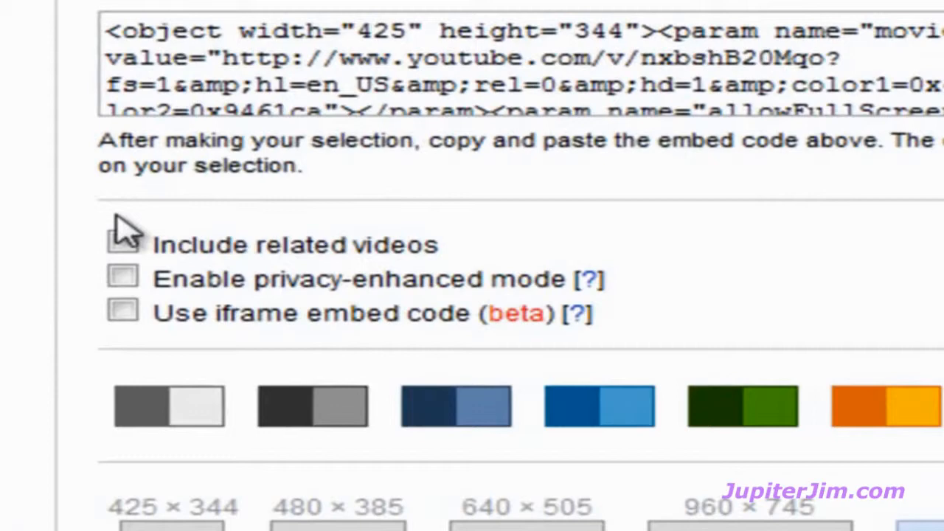
# Step: Set the custom embed size to 410 wide so the height fills in as 332
pyautogui.scroll(-3)
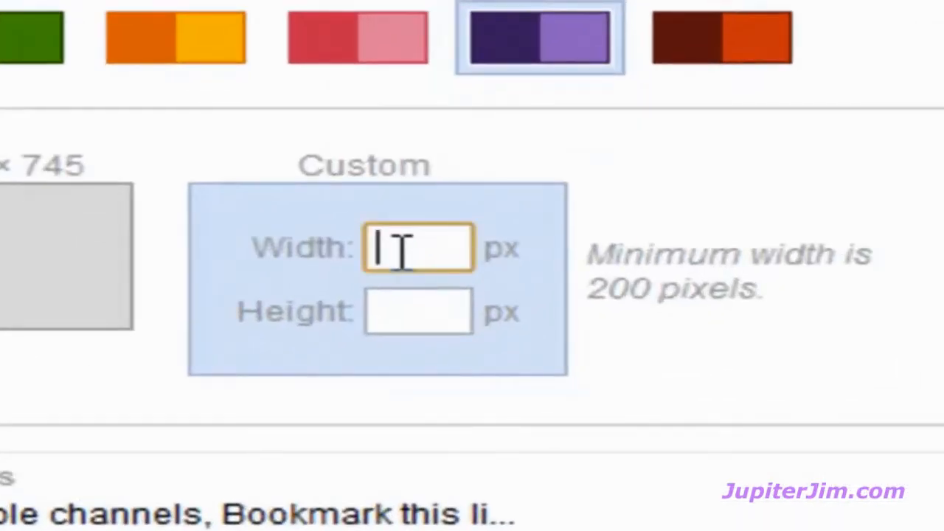
pyautogui.write('410')
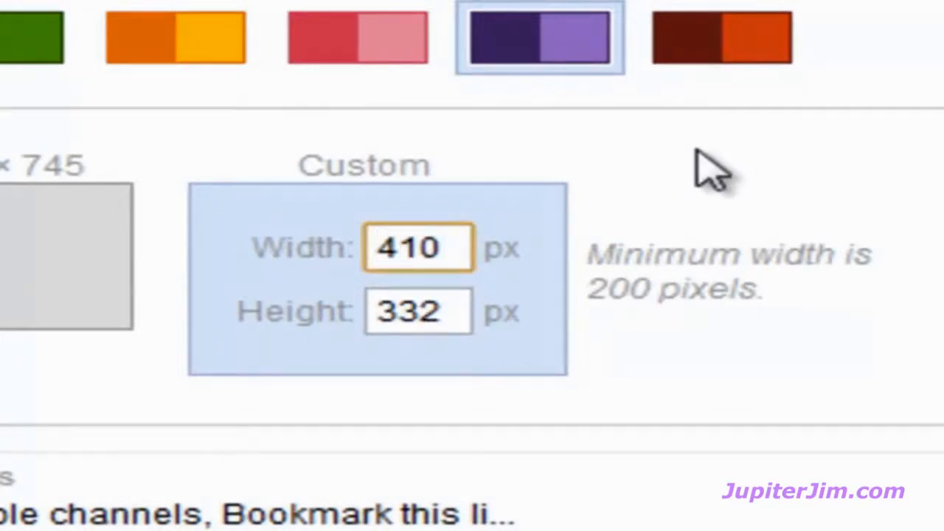
pyautogui.moveTo(590, 236)
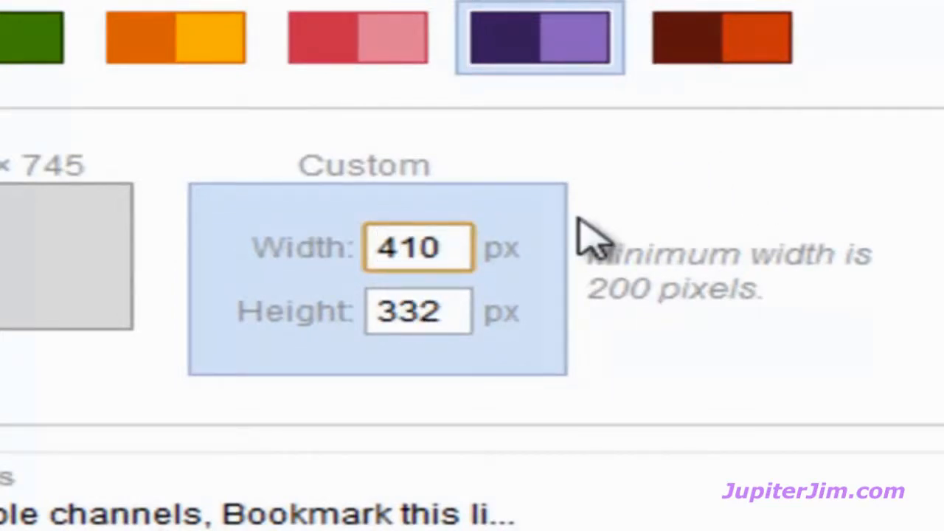
pyautogui.click(417, 310)
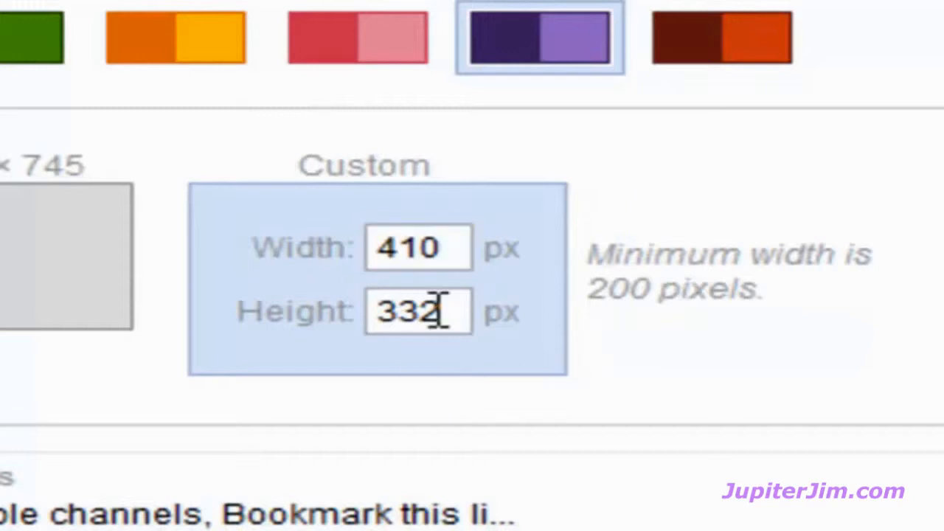
pyautogui.moveTo(450, 325)
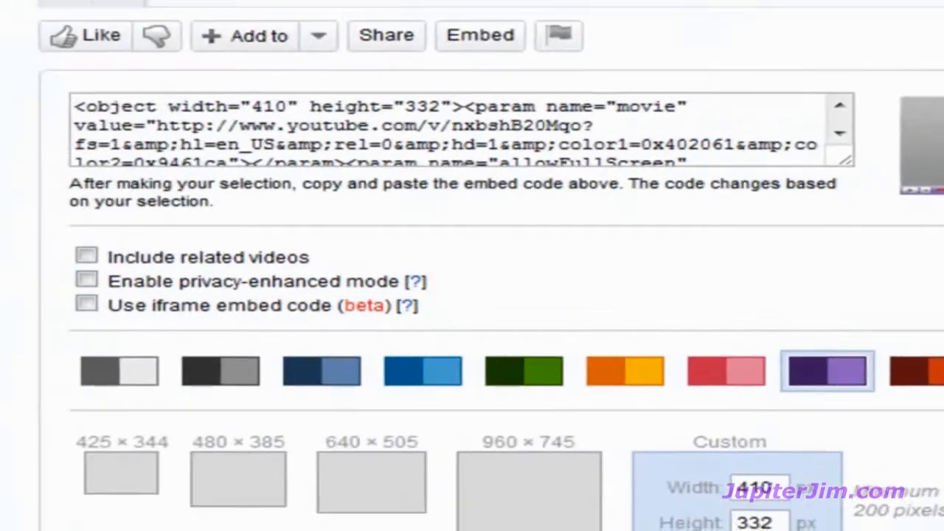
pyautogui.moveTo(849, 170)
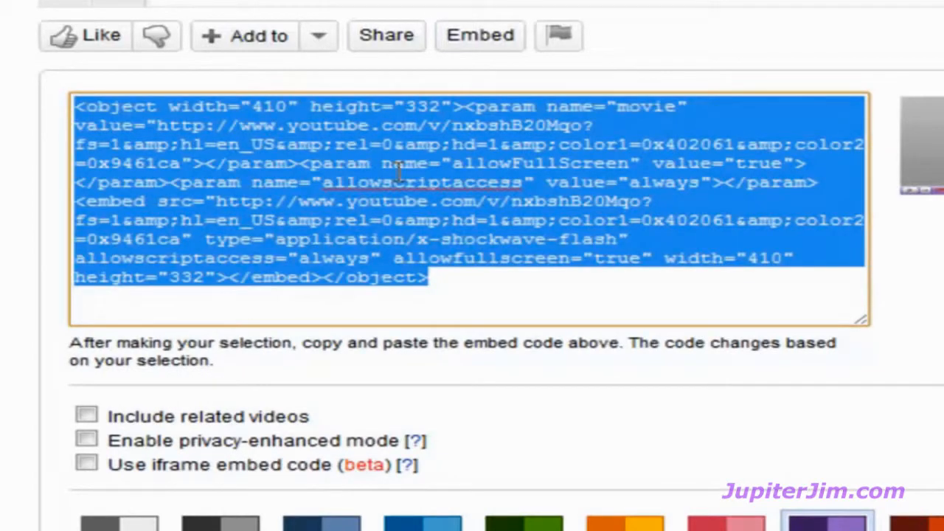
# Step: Select all of the 410×332 purple embed code for copying
pyautogui.click(494, 313)
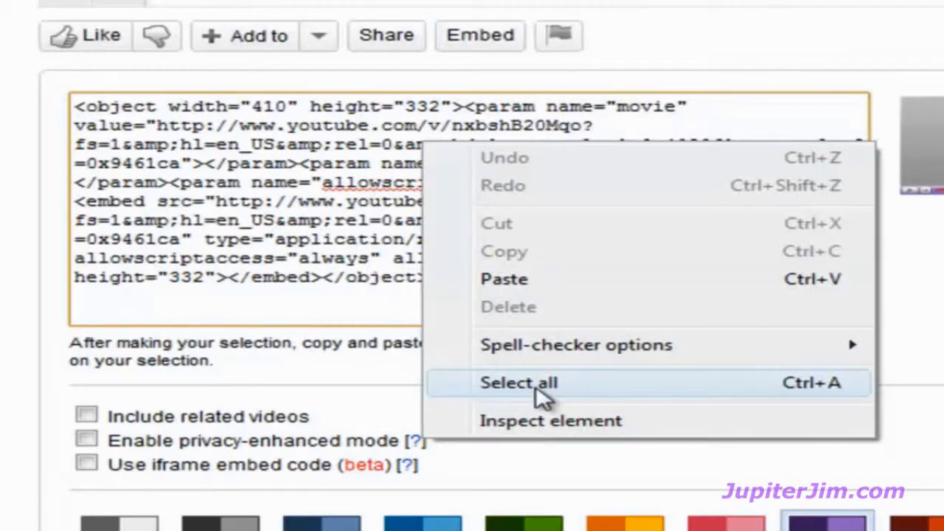
pyautogui.click(519, 384)
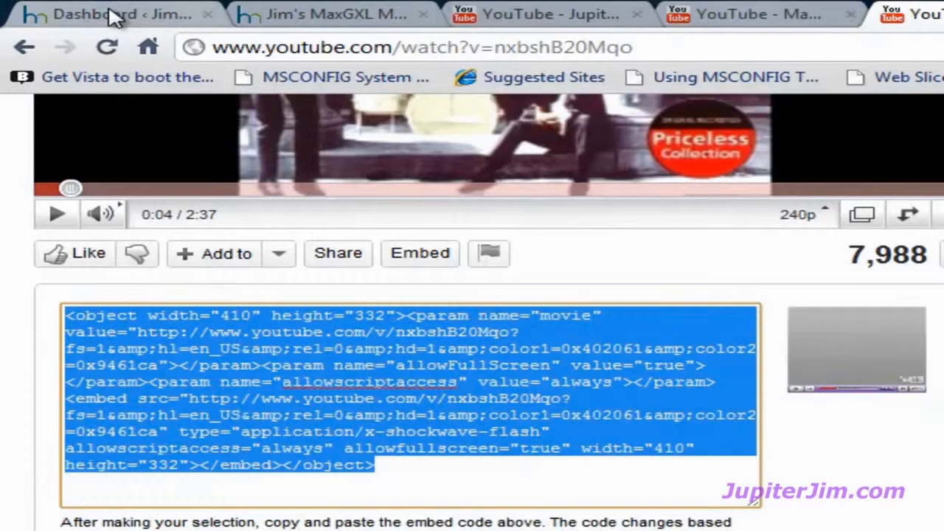
# Step: Go to the WordPress dashboard's Thesis Design Options and expand the Multimedia Box default settings
pyautogui.click(110, 15)
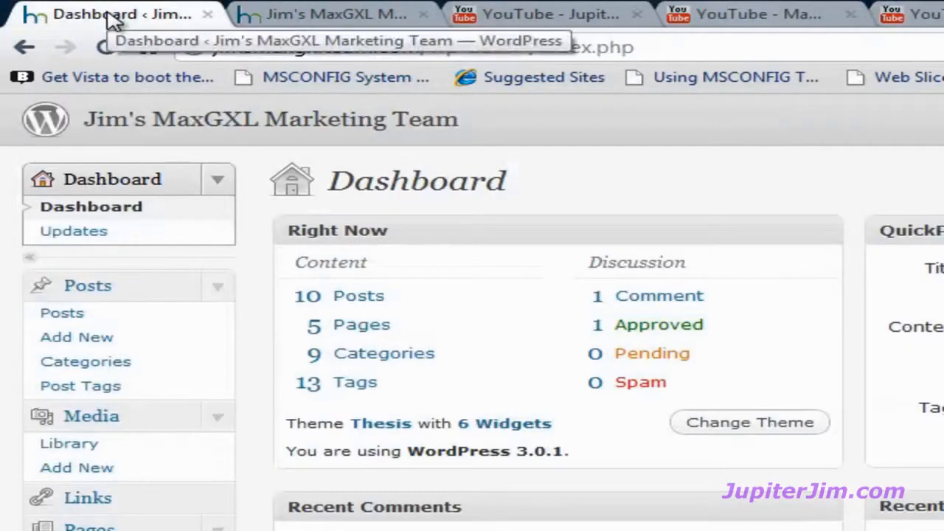
pyautogui.moveTo(136, 121)
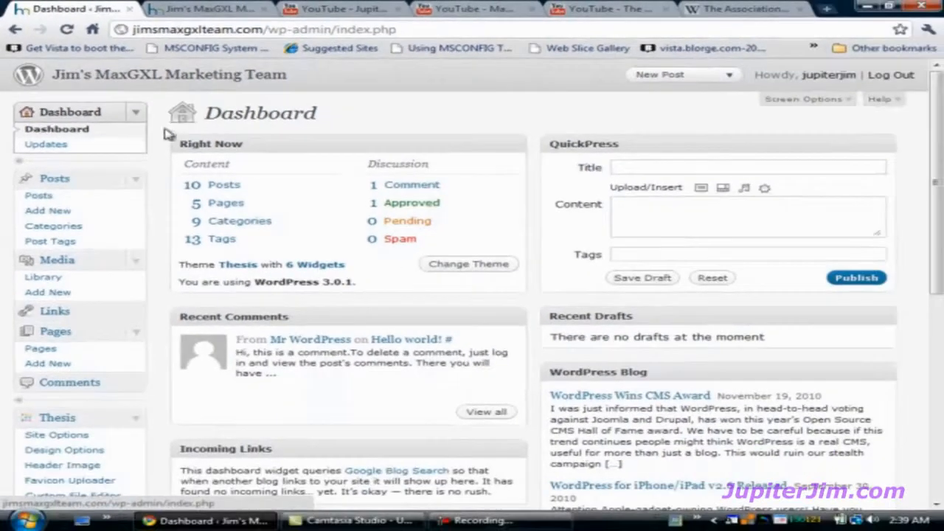
pyautogui.scroll(-3)
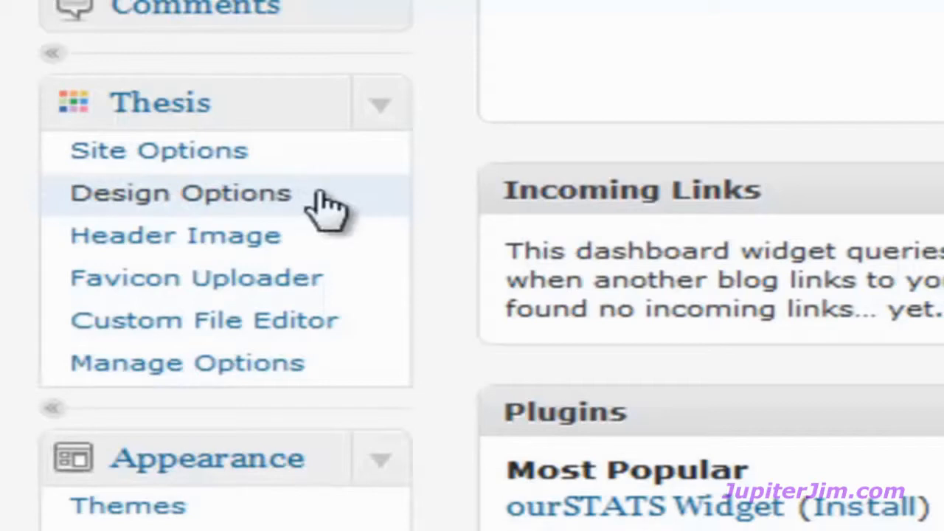
pyautogui.click(180, 192)
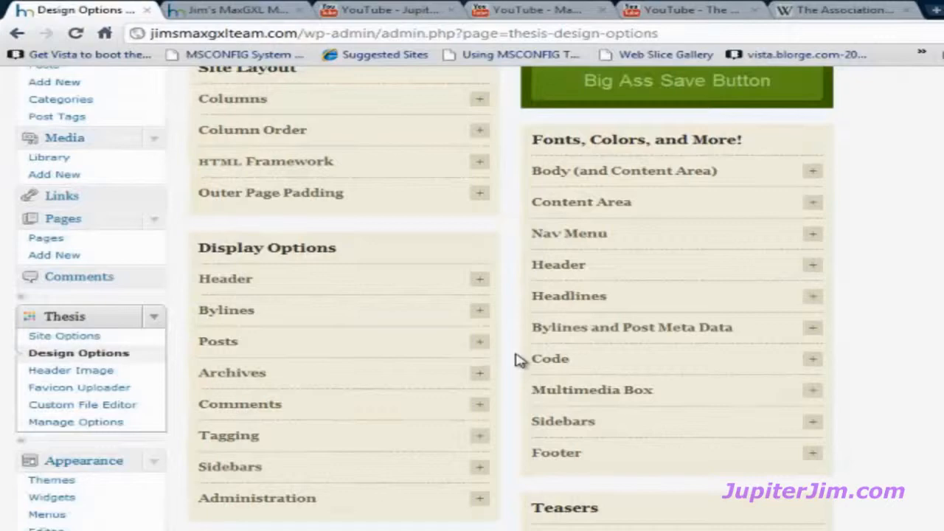
pyautogui.scroll(-3)
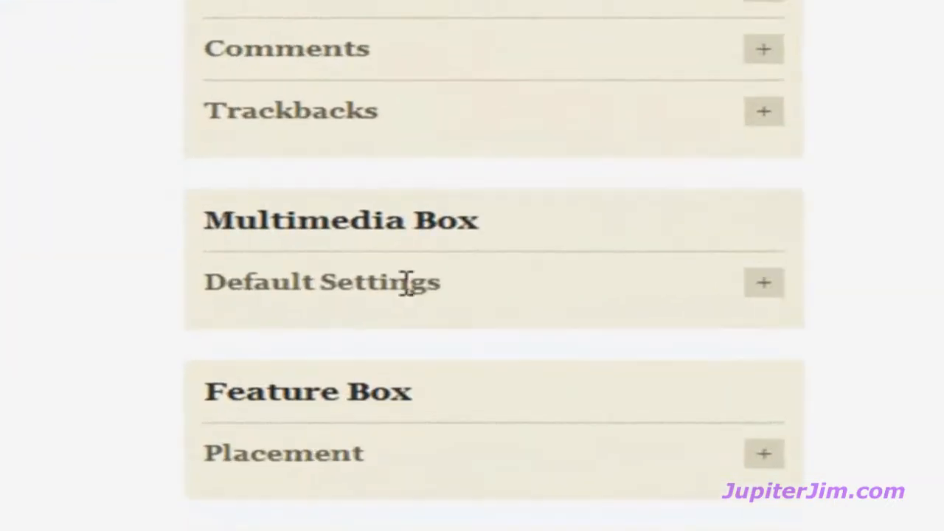
pyautogui.click(765, 284)
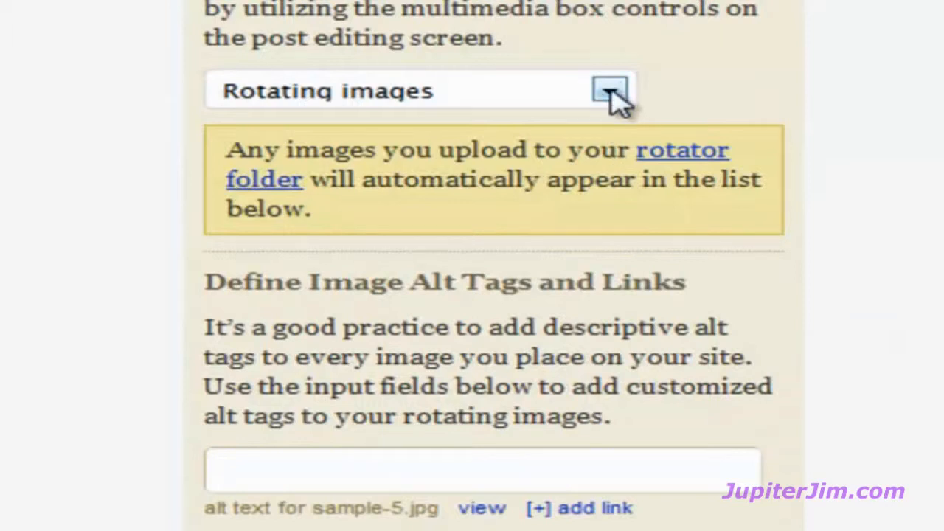
# Step: Switch the multimedia box default to 'Embed a video', paste the embed code and save the design options
pyautogui.click(611, 90)
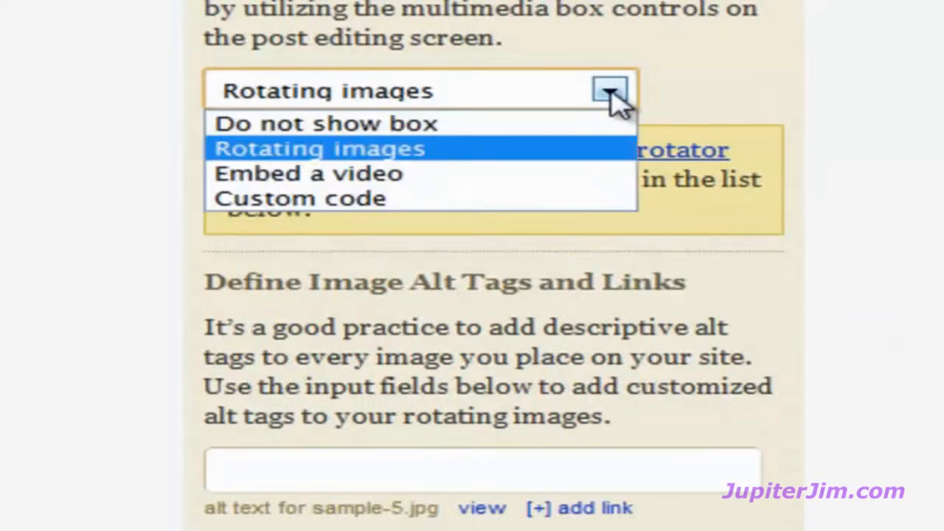
pyautogui.click(307, 174)
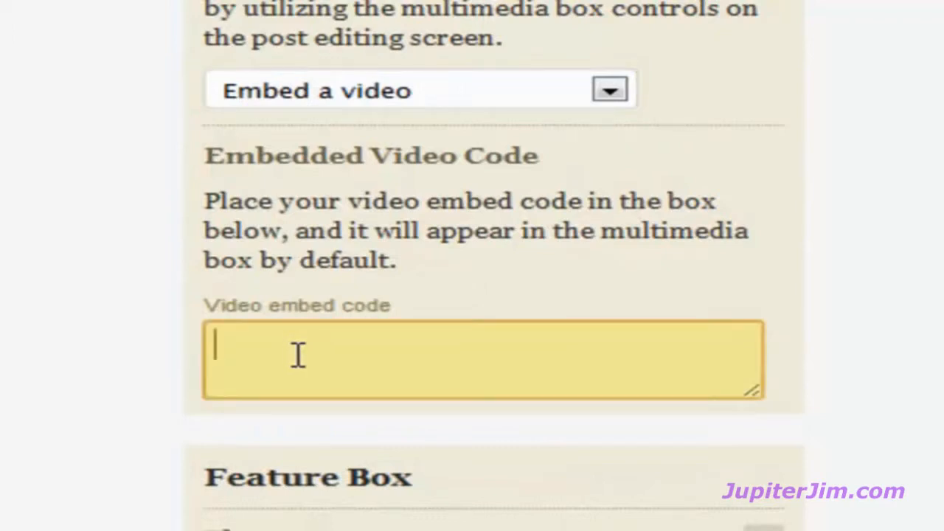
pyautogui.rightClick(295, 354)
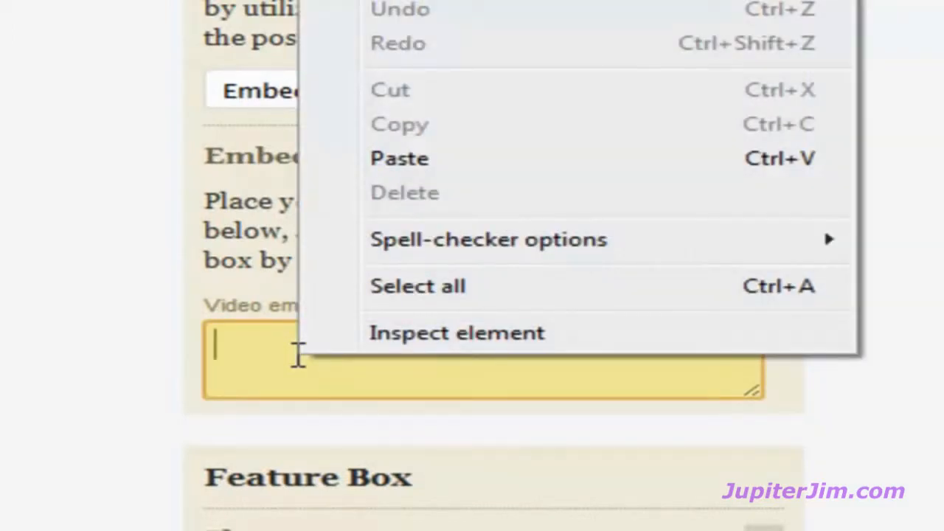
pyautogui.moveTo(549, 158)
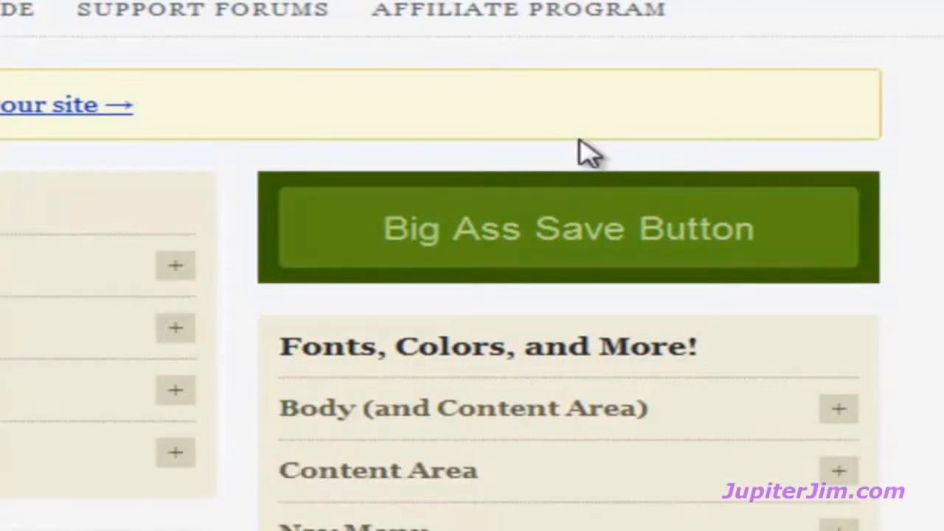
pyautogui.click(568, 227)
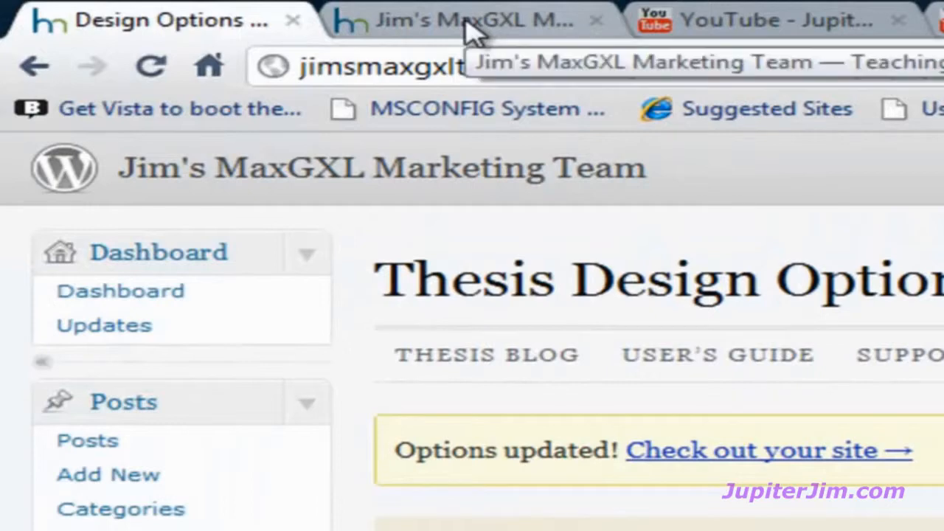
# Step: Reload the live blog and play the embedded Windy video in the multimedia box
pyautogui.click(473, 20)
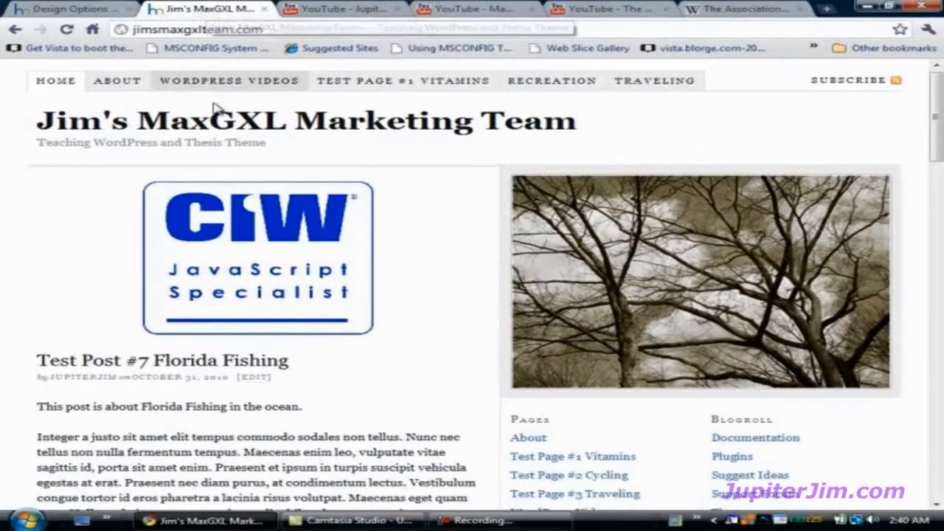
pyautogui.moveTo(509, 280)
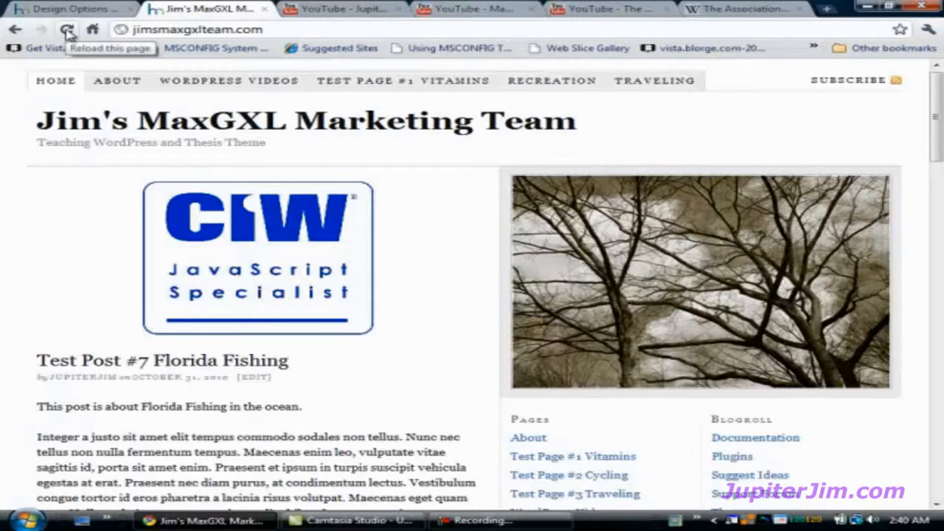
pyautogui.click(67, 30)
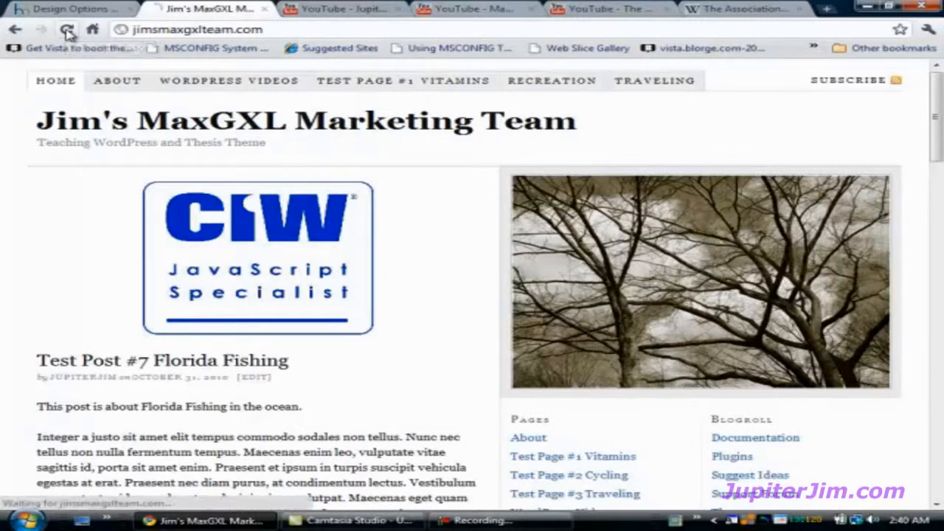
pyautogui.click(68, 30)
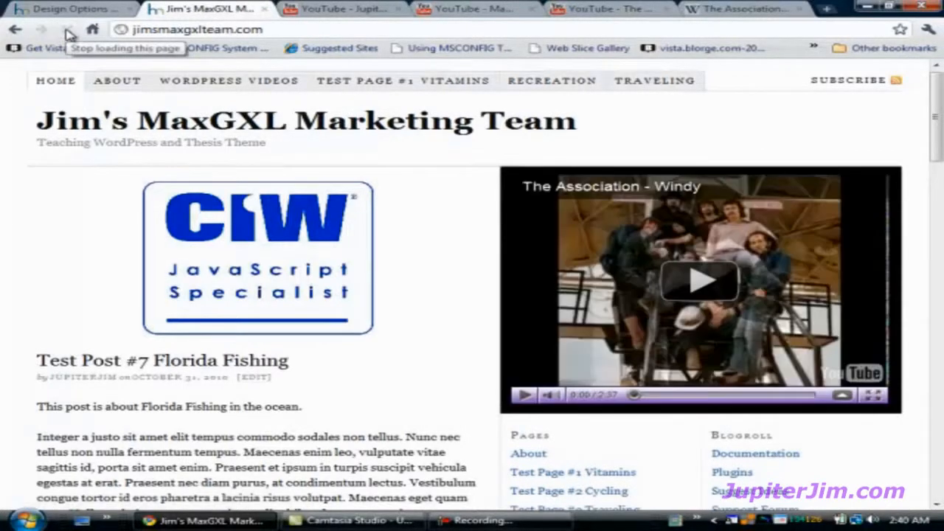
pyautogui.click(699, 284)
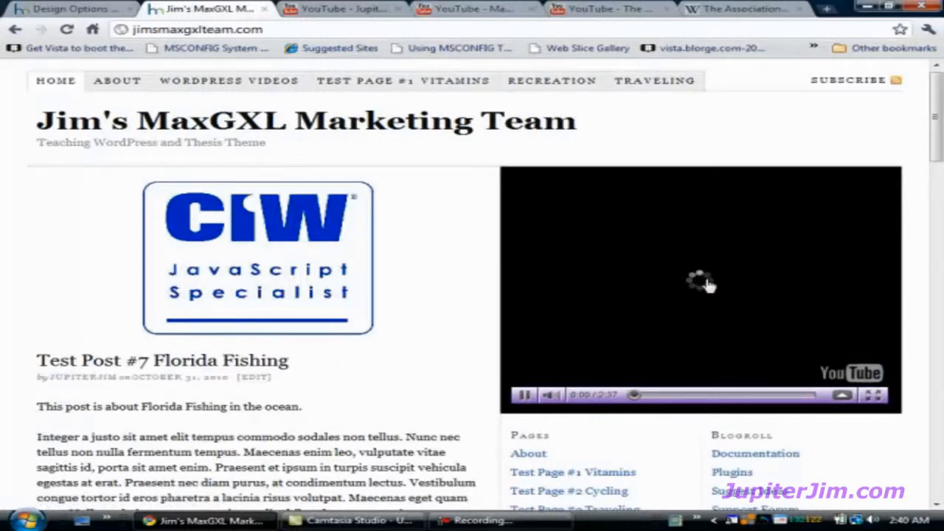
pyautogui.scroll(-3)
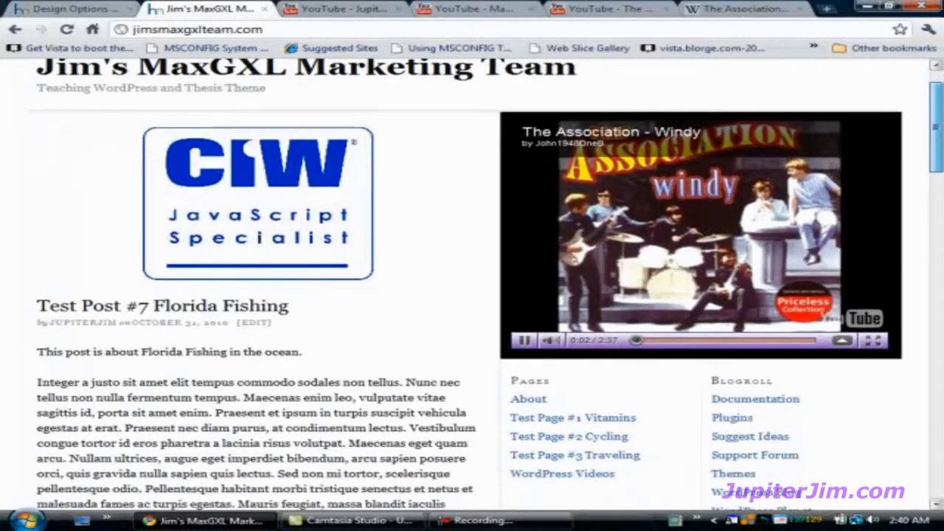
pyautogui.scroll(-3)
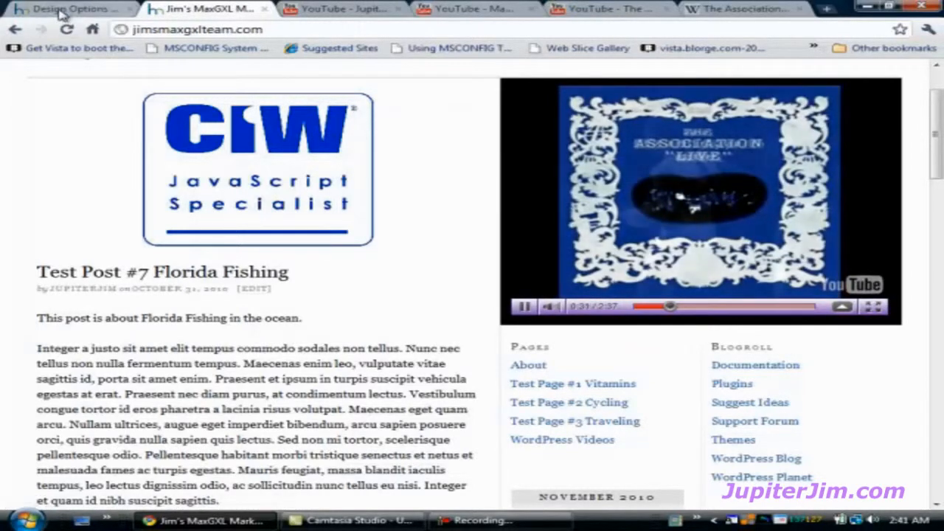
# Step: Expand the Columns settings in Design Options showing 480 px content and two 195 px sidebars
pyautogui.click(70, 9)
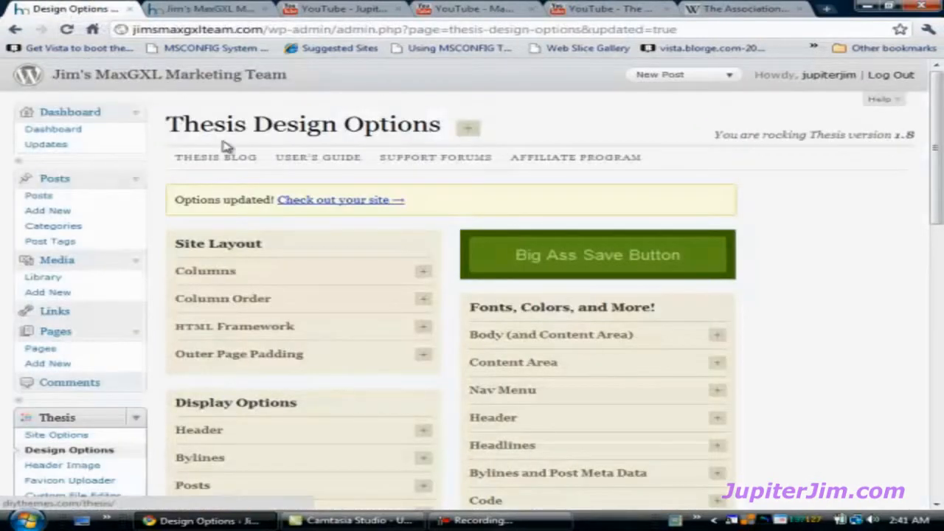
pyautogui.moveTo(161, 381)
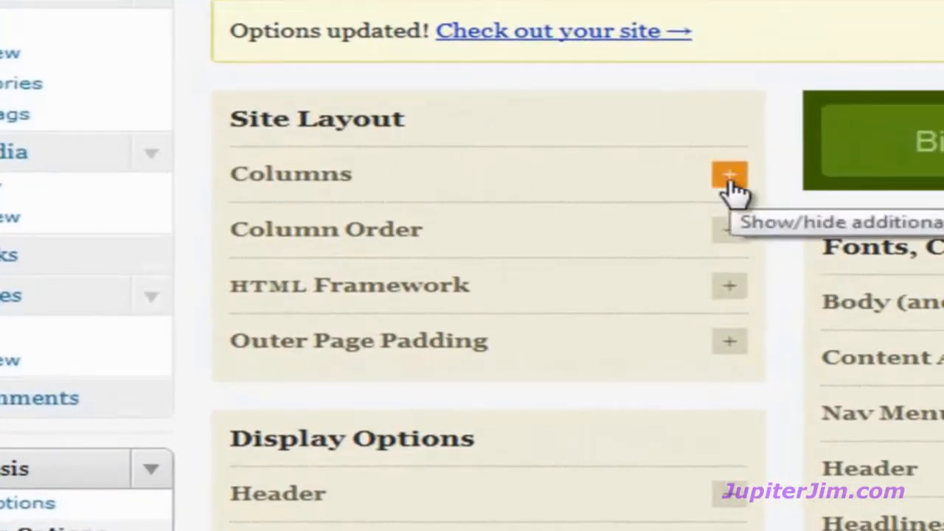
pyautogui.click(729, 174)
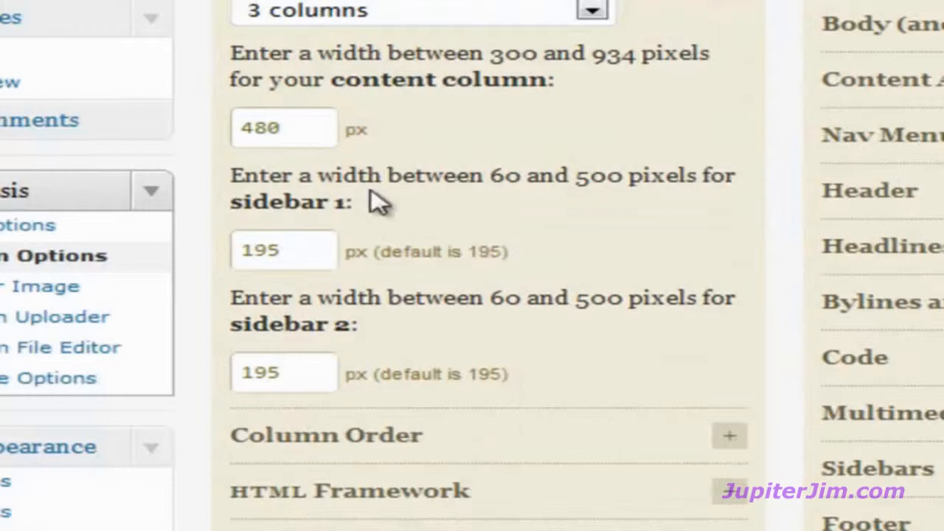
pyautogui.click(283, 249)
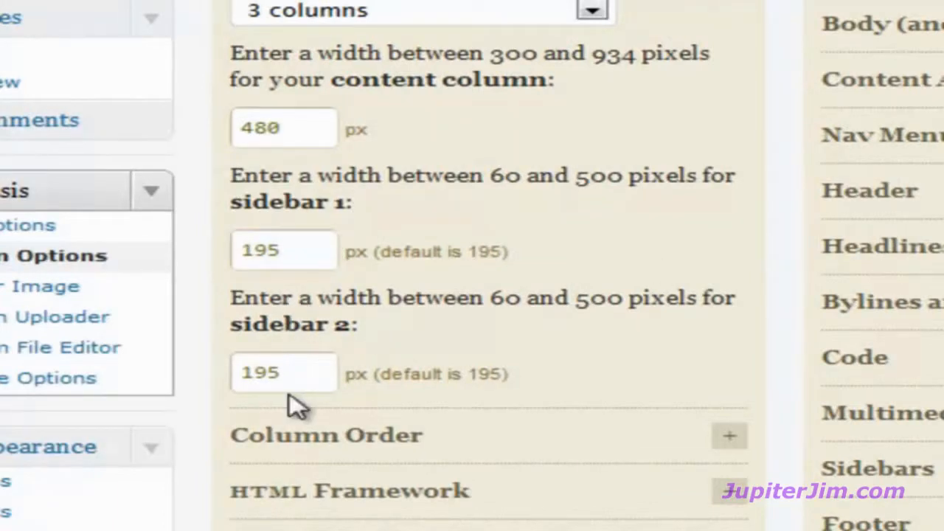
pyautogui.click(283, 372)
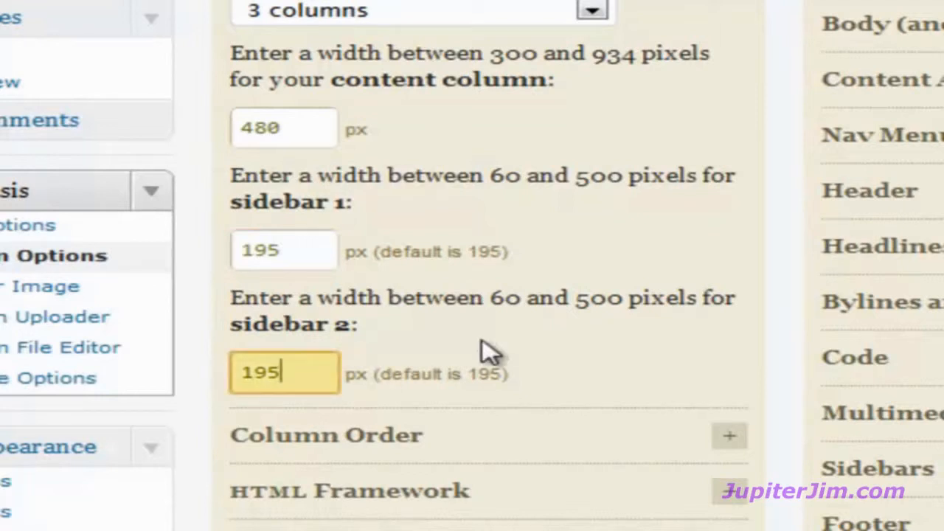
pyautogui.moveTo(352, 278)
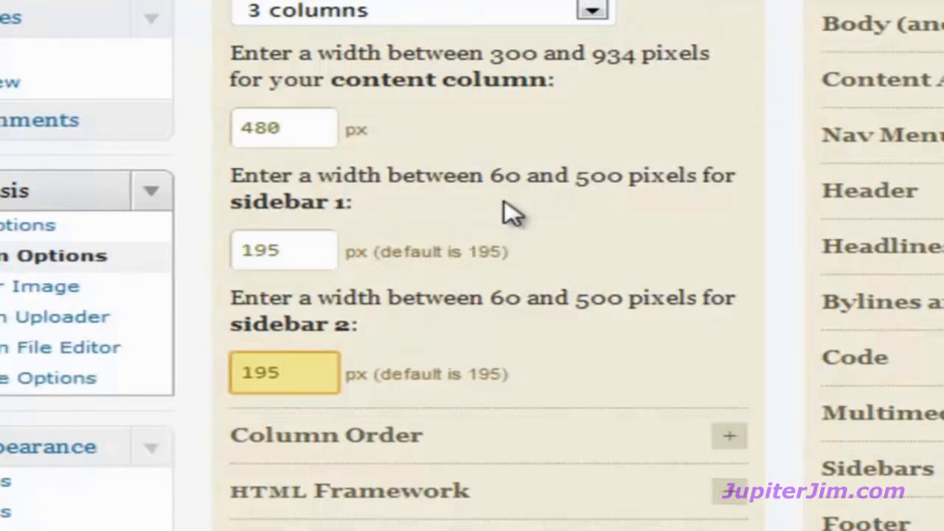
pyautogui.click(283, 372)
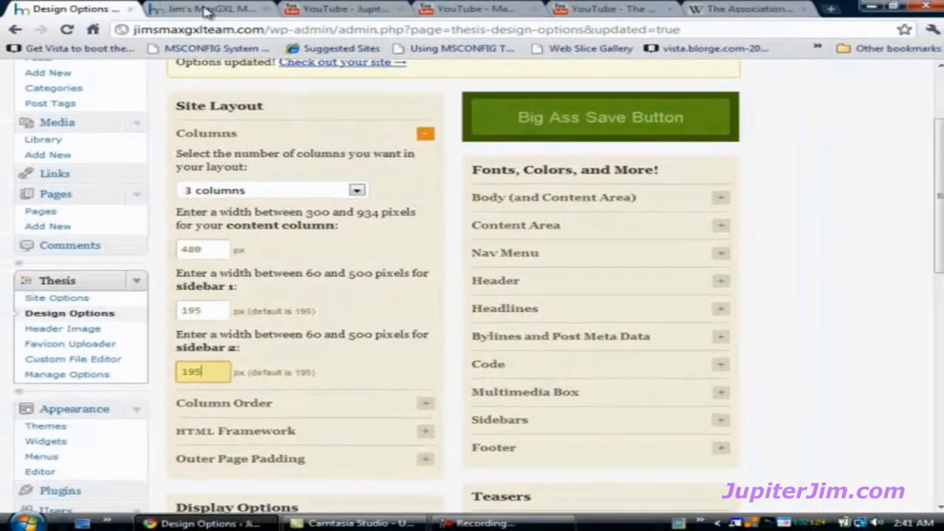
# Step: Return to the live blog and skip ahead in the playing Windy video
pyautogui.click(210, 9)
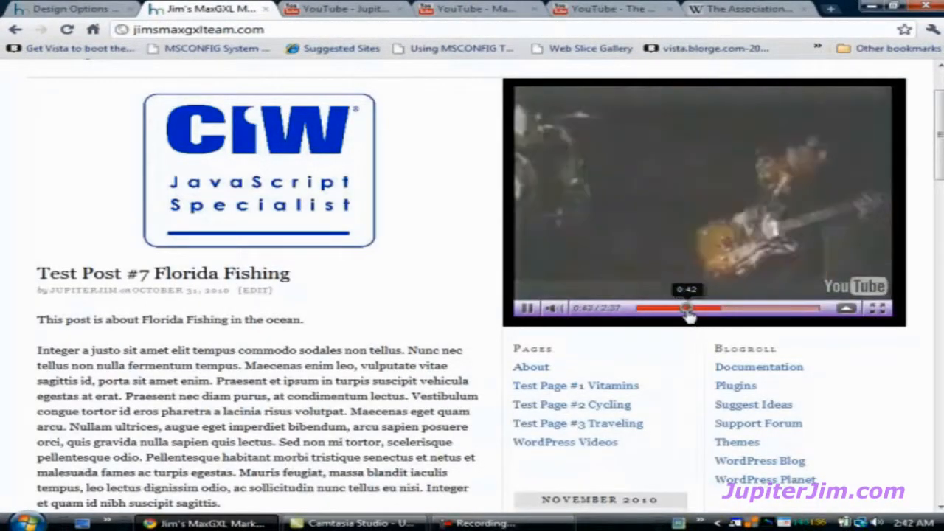
pyautogui.click(529, 309)
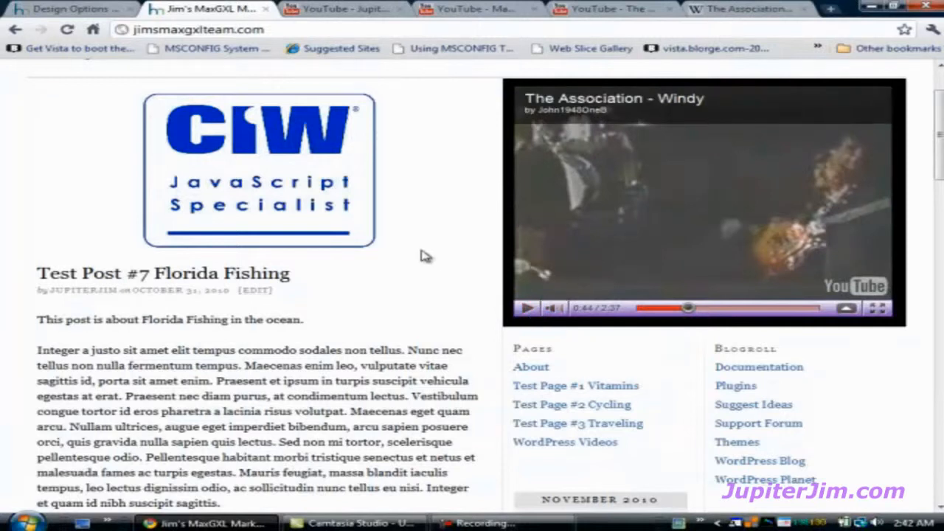